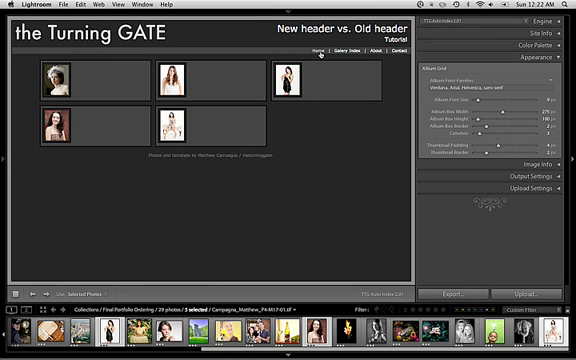
{"action": "mouse_move", "coordinate": [354, 136]}
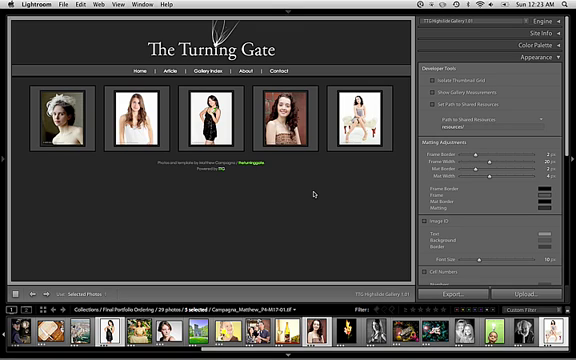
{"action": "mouse_move", "coordinate": [312, 190]}
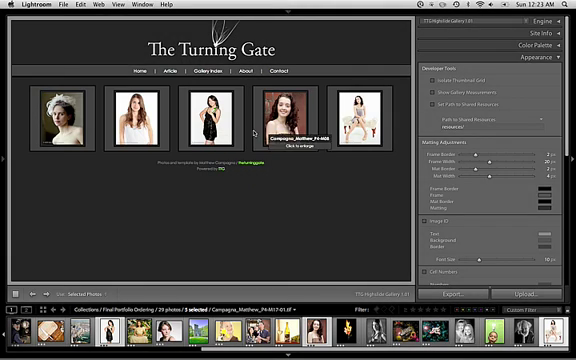
{"action": "mouse_move", "coordinate": [410, 84]}
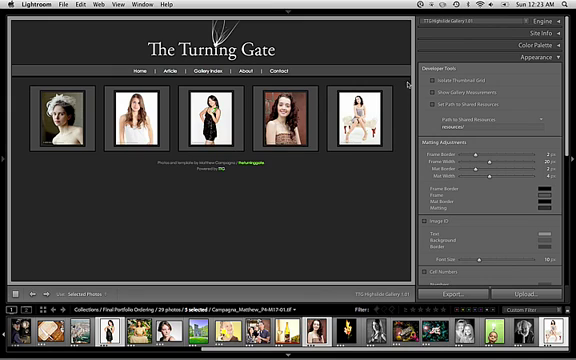
Preview the TTG Highslide gallery showing five portraits under The Turning Gate logo.
{"action": "left_click", "coordinate": [414, 90]}
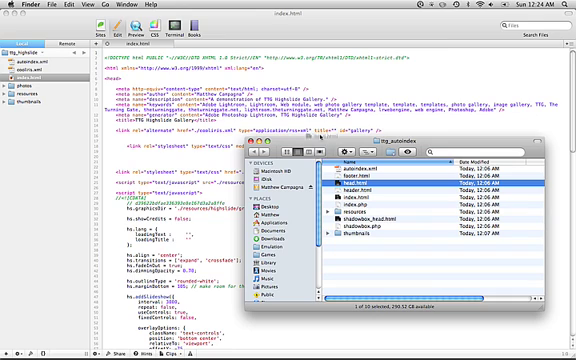
Open the footer credit file from the exported site folder in Coda.
{"action": "double_click", "coordinate": [398, 184]}
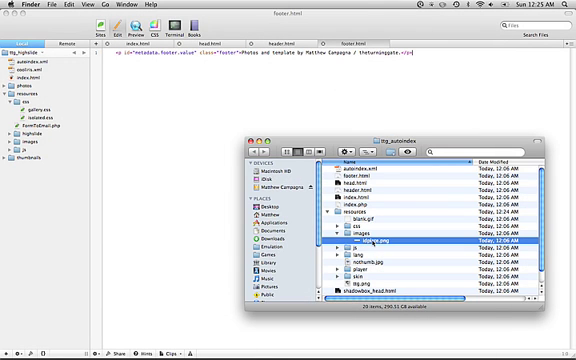
Open the header markup file with stylesheet and script references from the site's file list.
{"action": "left_click", "coordinate": [40, 112]}
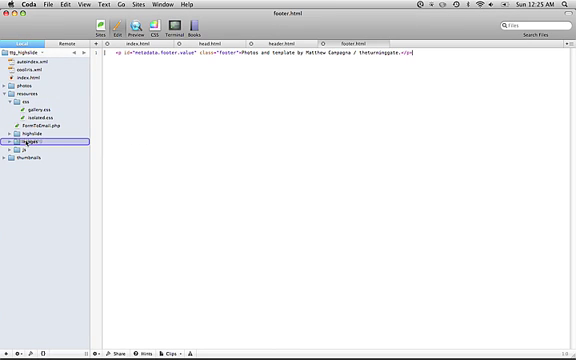
{"action": "left_click", "coordinate": [28, 148]}
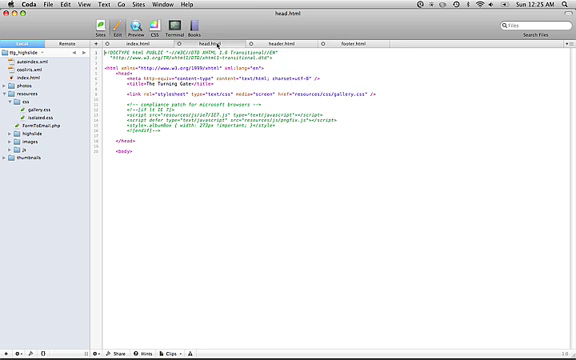
Return to the gallery's main index.html page in Coda.
{"action": "left_click", "coordinate": [200, 94]}
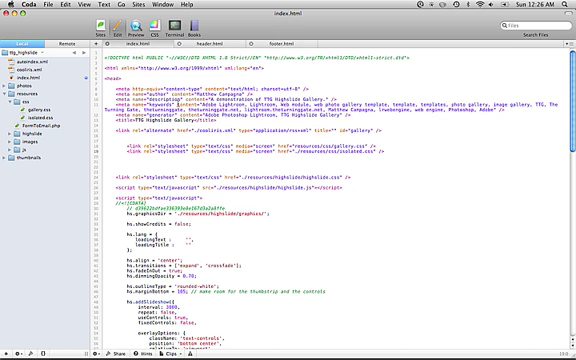
Scroll past the stylesheet links and configuration script to the body markup.
{"action": "scroll", "scroll_direction": "down", "scroll_amount": 3}
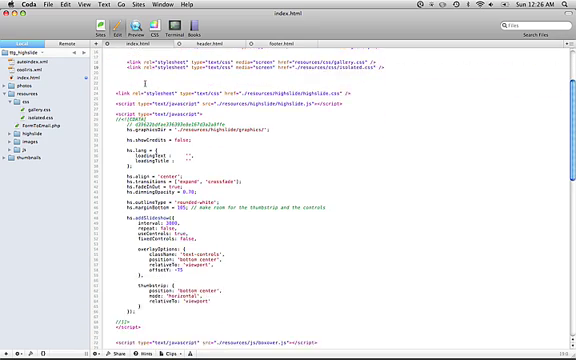
{"action": "scroll", "scroll_direction": "down", "scroll_amount": 3}
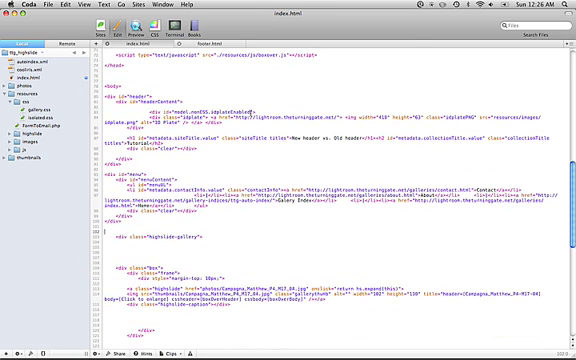
Scroll through the header, navigation and gallery content sections of index.html.
{"action": "scroll", "scroll_direction": "down", "scroll_amount": 3}
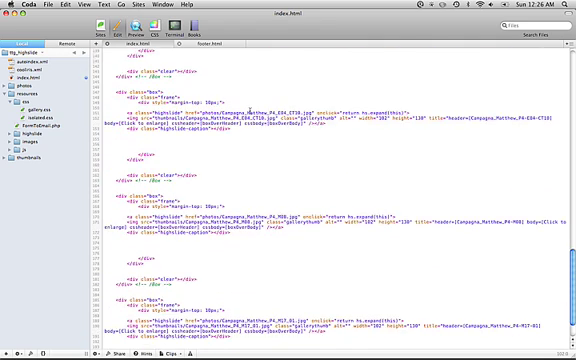
{"action": "scroll", "scroll_direction": "down", "scroll_amount": 3}
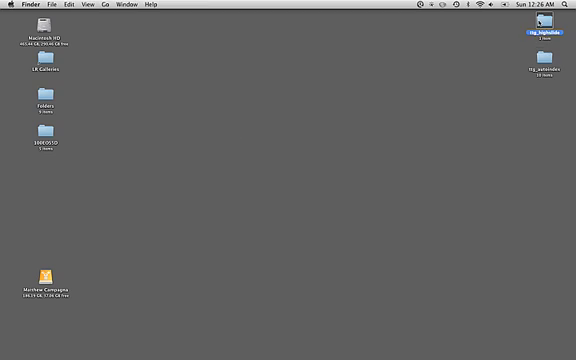
View the merged gallery's index.html in Firefox and close an enlarged portrait.
{"action": "double_click", "coordinate": [534, 40]}
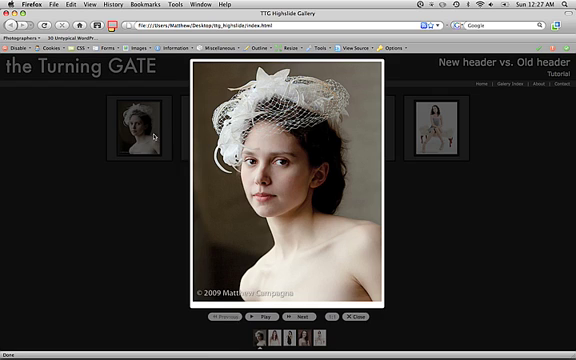
{"action": "left_click", "coordinate": [328, 344]}
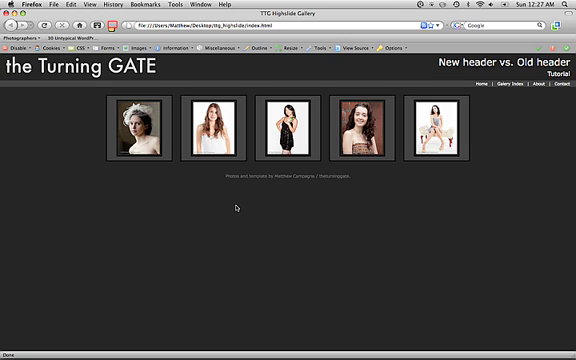
{"action": "mouse_move", "coordinate": [236, 208]}
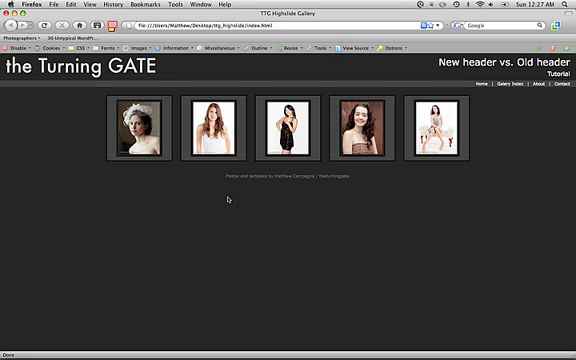